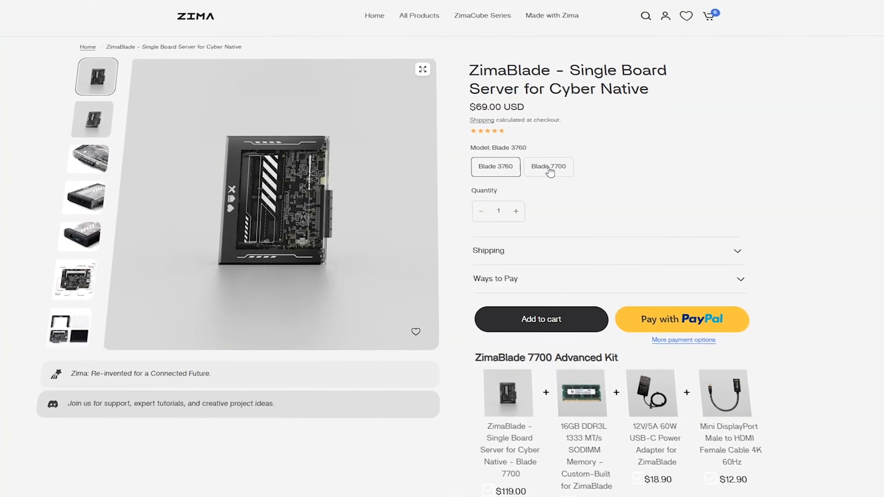
- Select the ZimaBlade Blade 7700 model ($119.00) and scroll to its specifications
click(547, 166)
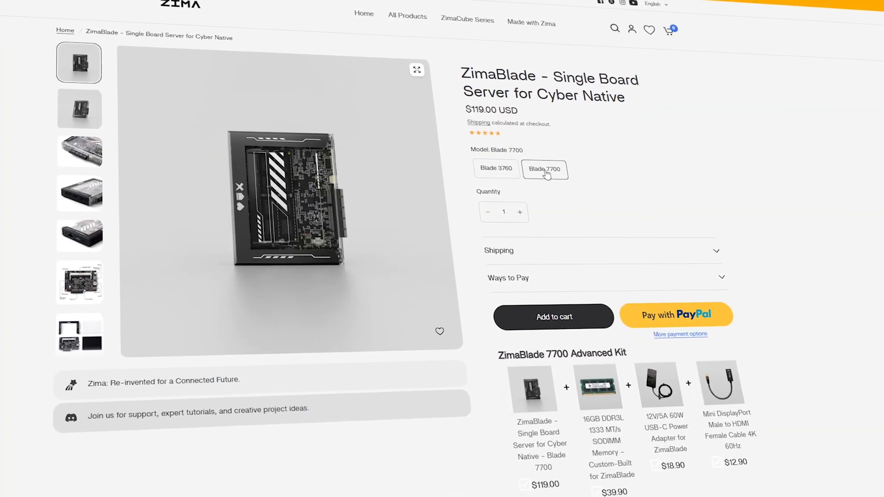
scroll(down, 3)
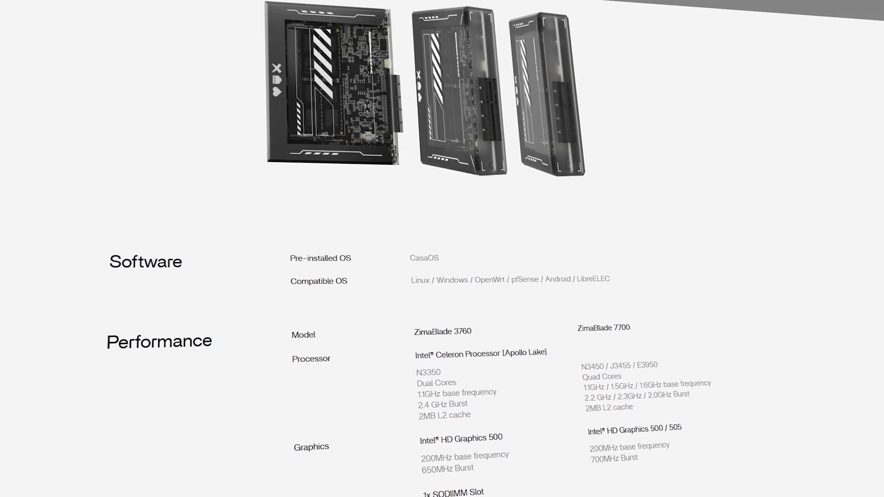
scroll(down, 3)
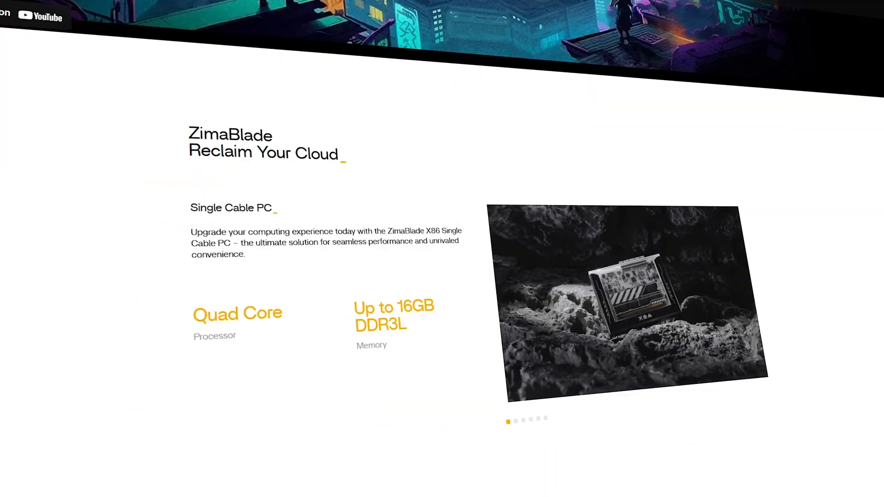
click(516, 412)
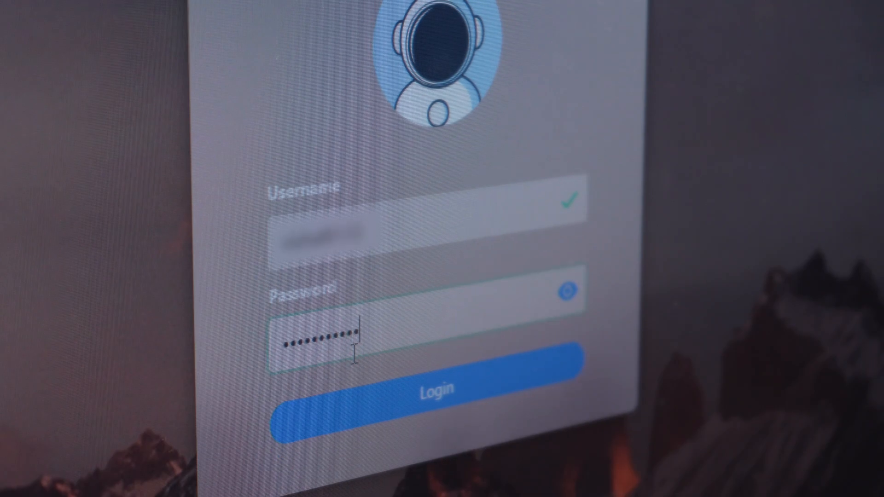
- Log in to CasaOS, then browse the App Store catalog and close it
click(426, 389)
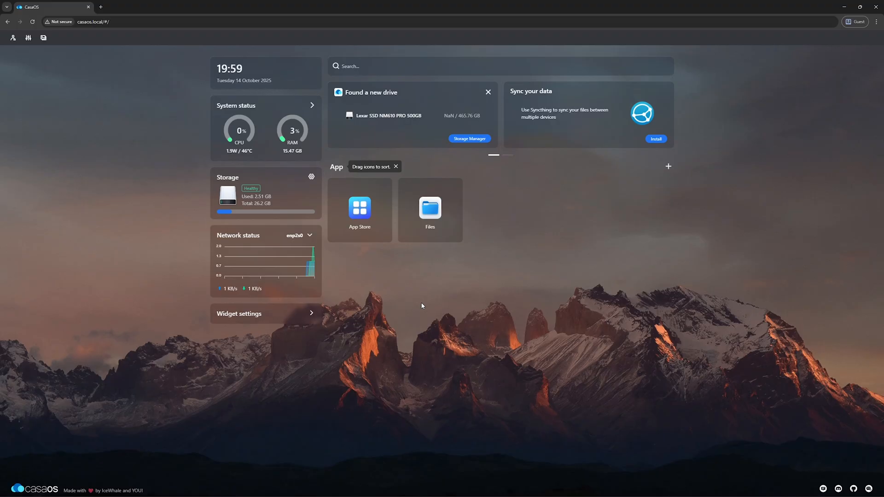
mouse_move(233, 130)
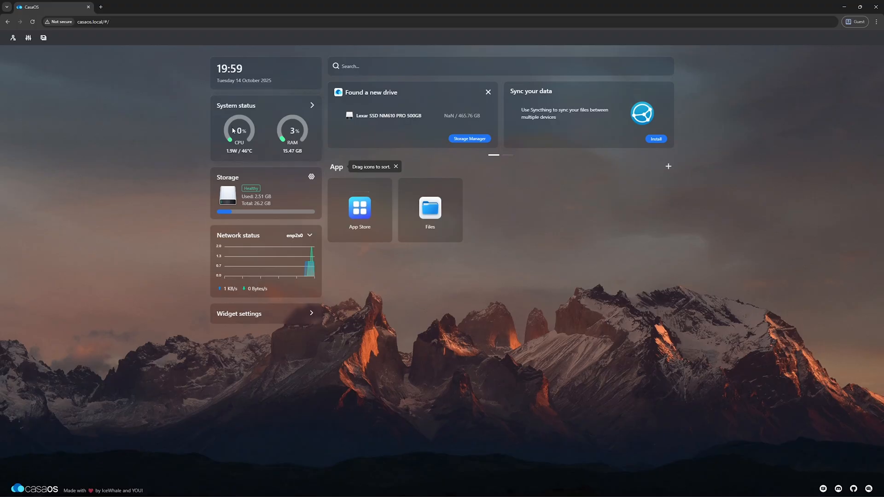
mouse_move(254, 133)
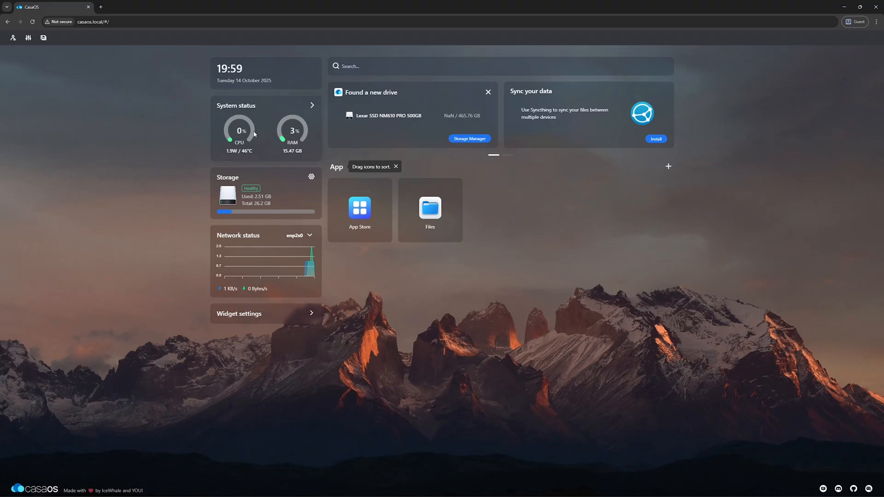
mouse_move(251, 148)
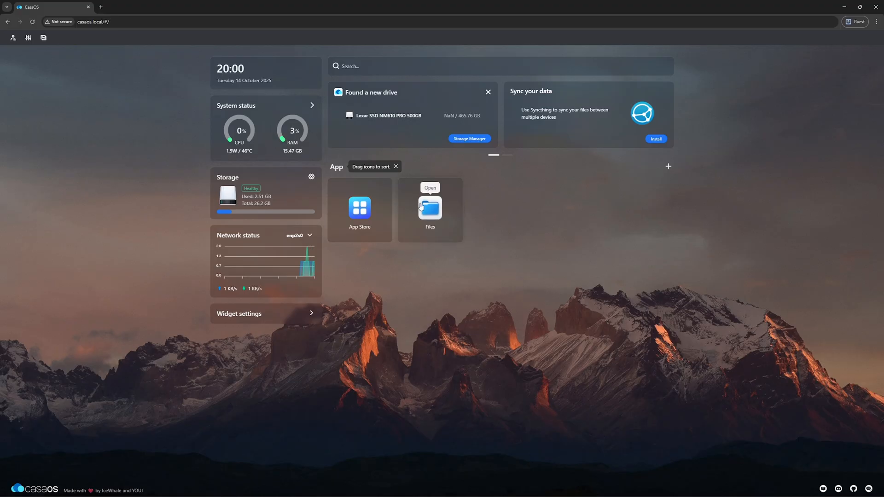
click(359, 208)
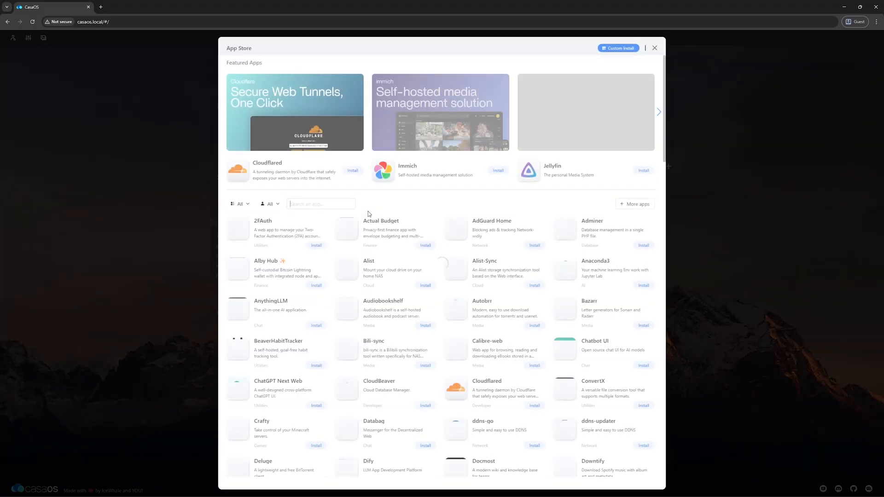
click(658, 111)
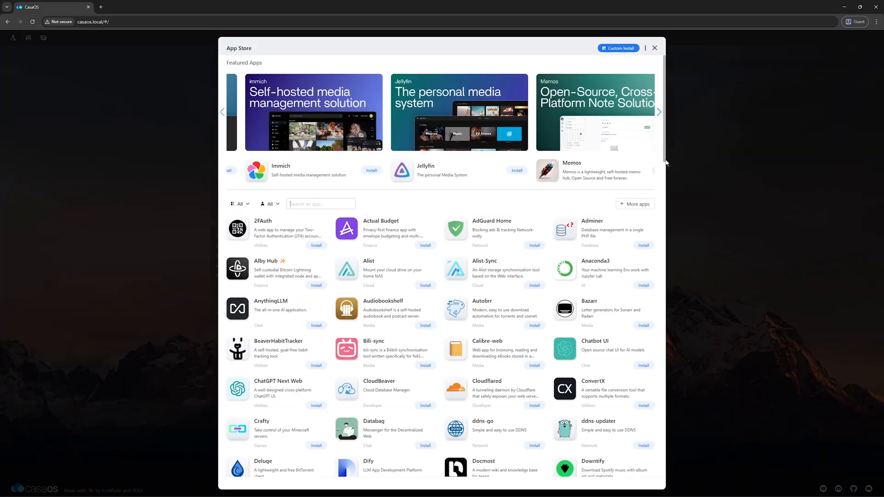
scroll(down, 3)
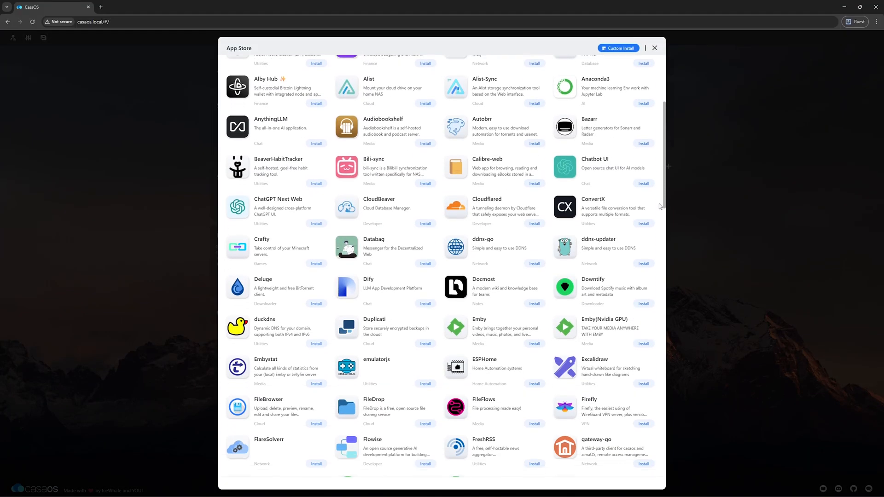
scroll(down, 3)
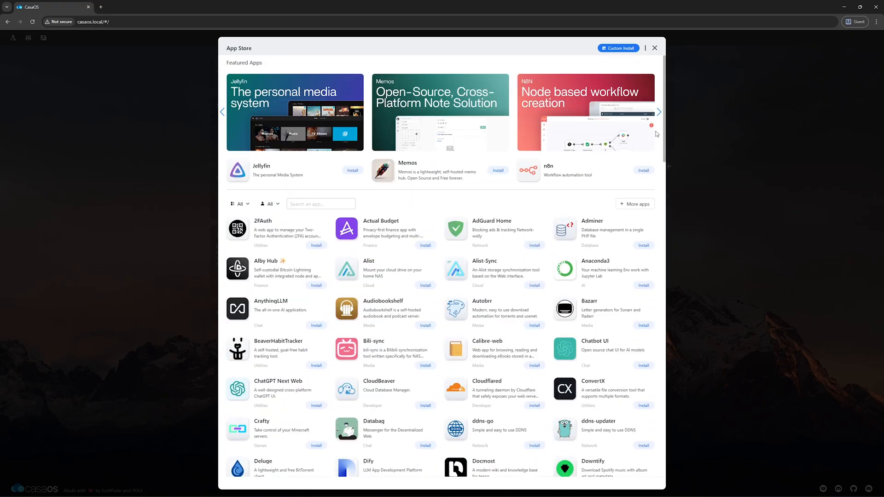
click(653, 48)
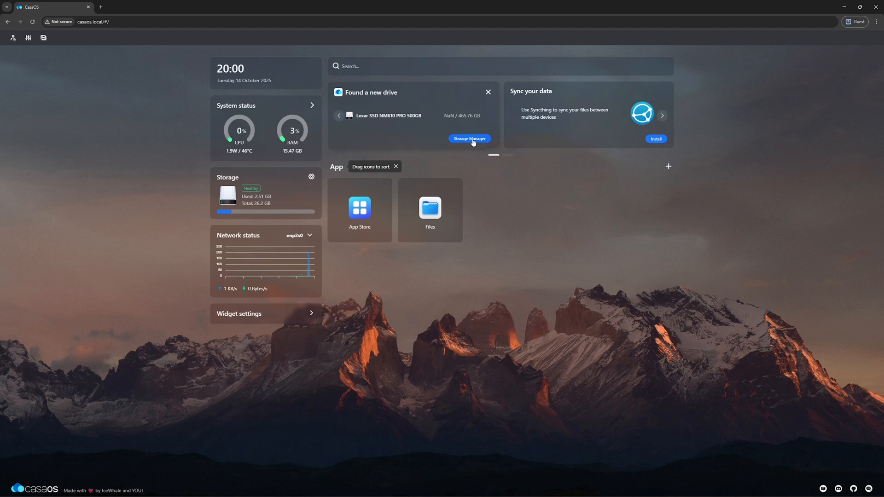
- Format the new Lexar SSD and create Storage1 from it
click(468, 139)
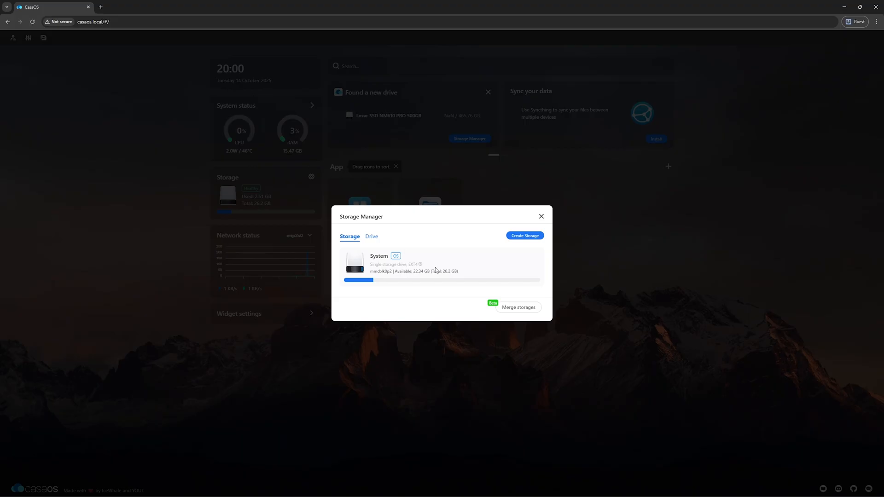
click(524, 235)
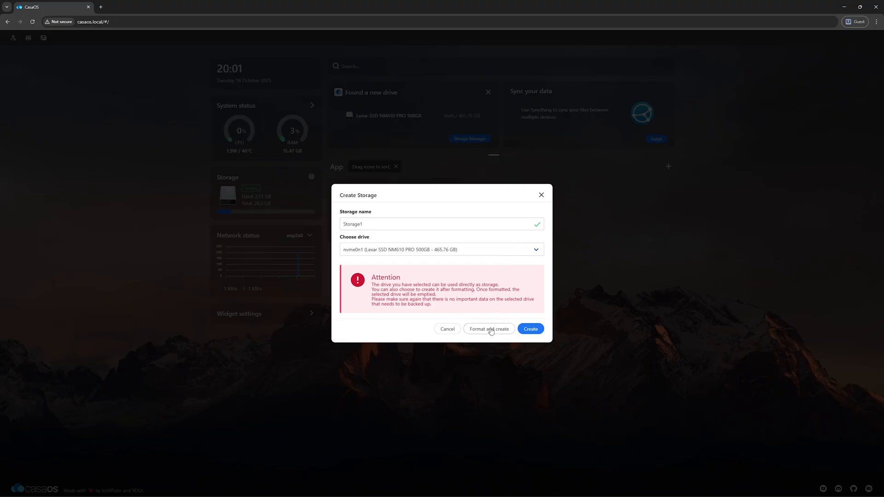
click(529, 329)
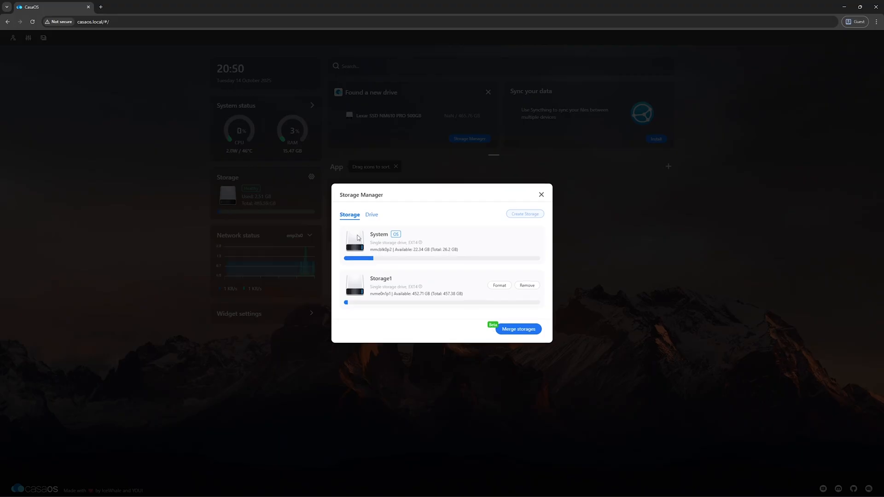
click(540, 194)
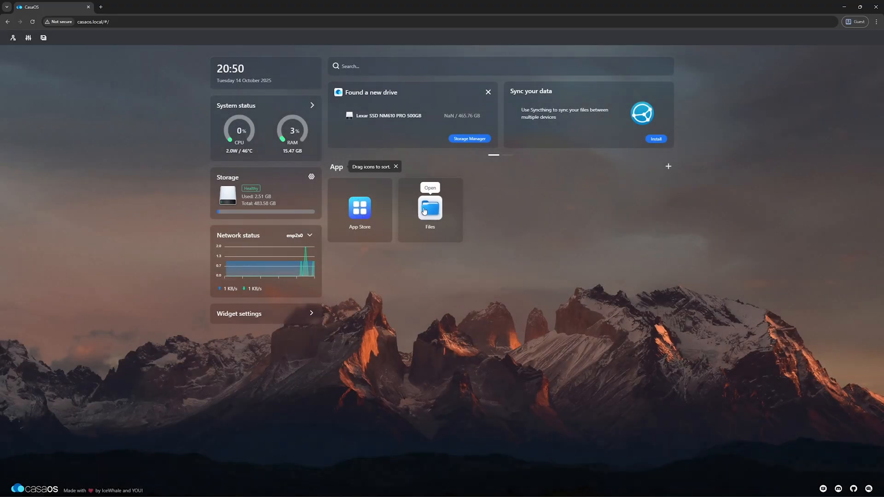
- Create a folder named New Folder inside Storage1
click(429, 207)
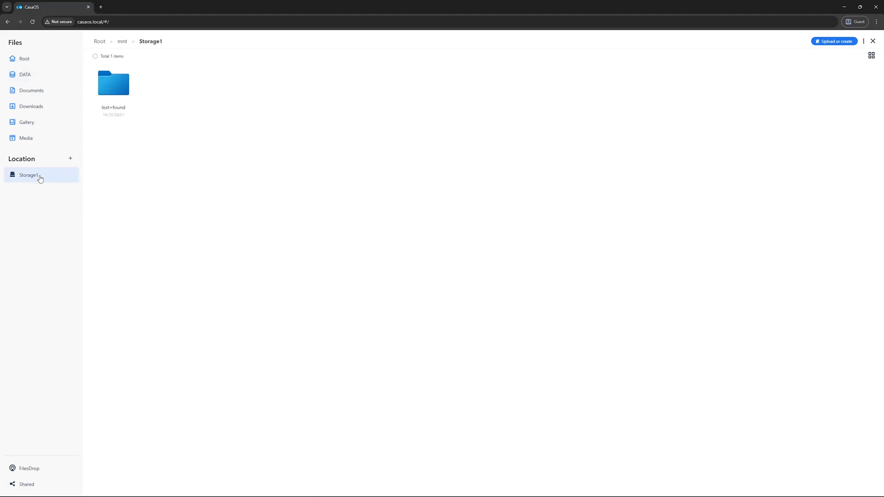
click(834, 41)
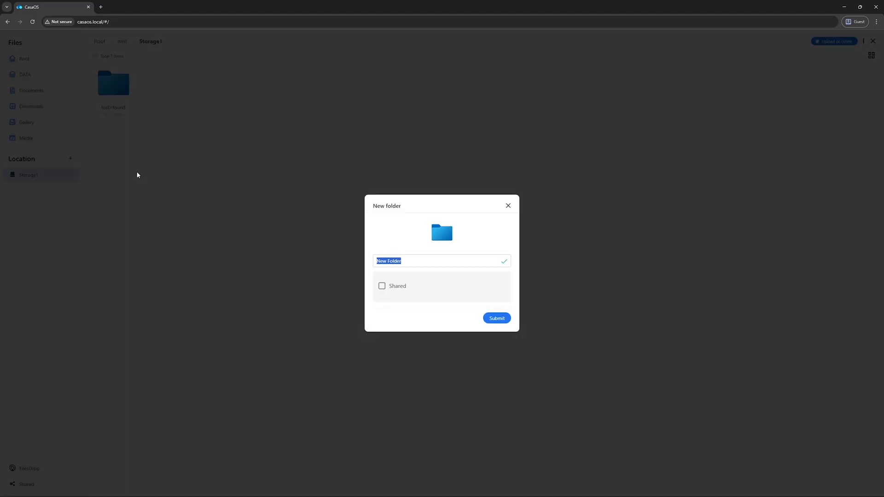
click(495, 318)
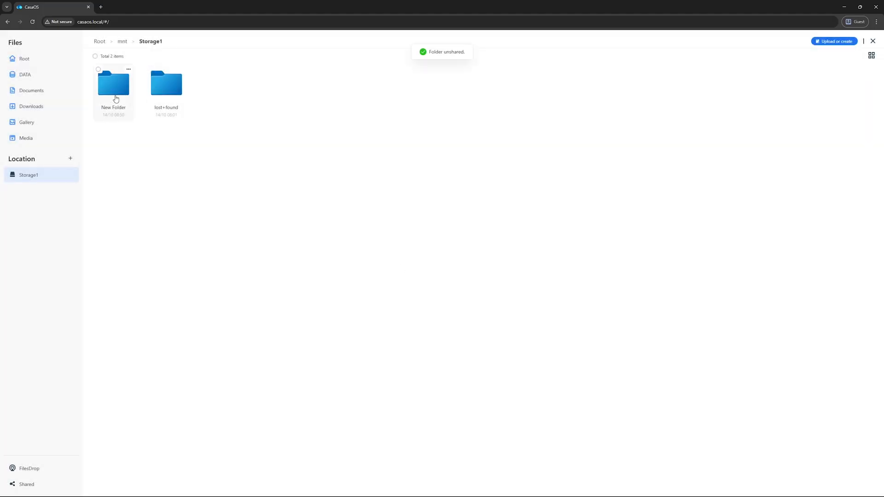
- Share New Folder on the network and acknowledge its network paths
right_click(113, 83)
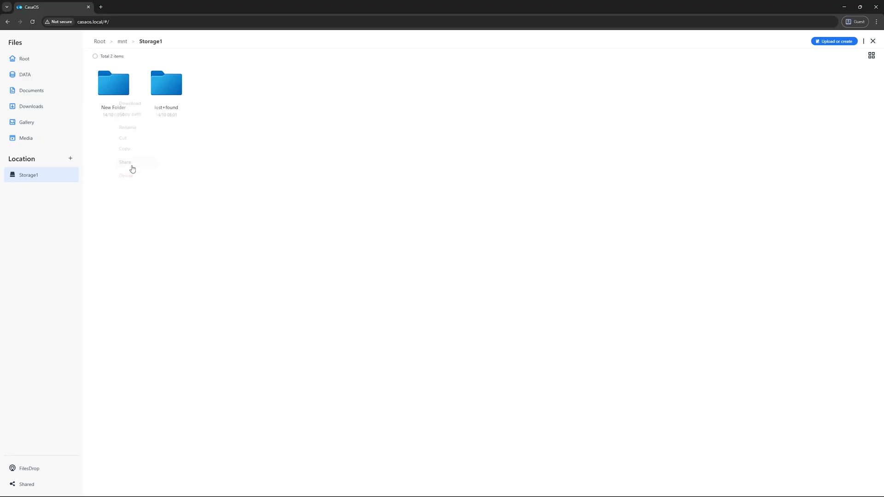
click(124, 163)
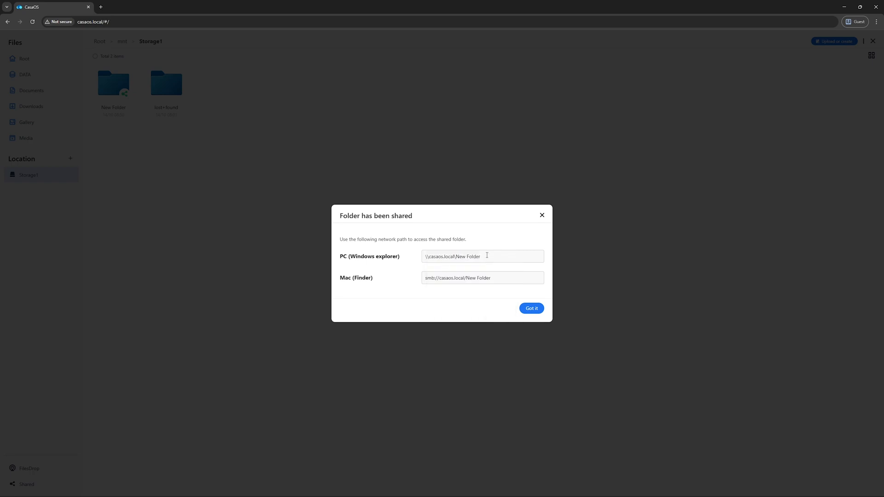
click(530, 309)
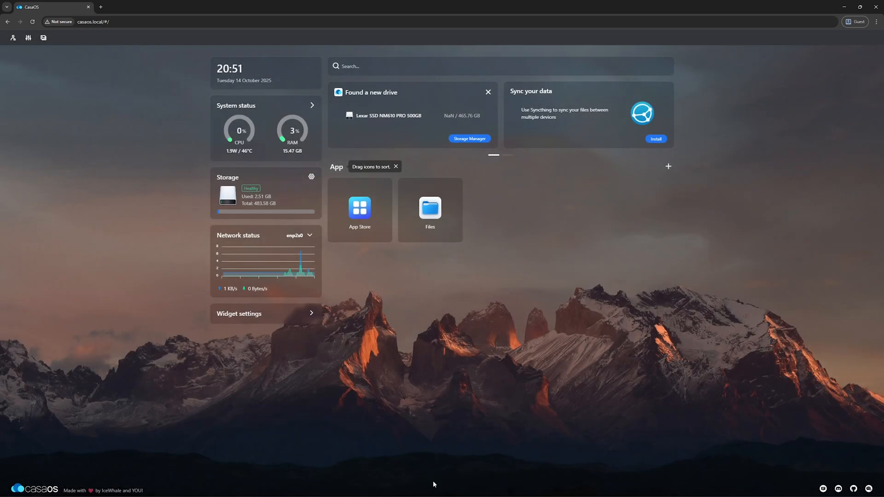
- Add a 'Zimablade Server' network location for \\casaos.local\my_server under This PC
right_click(17, 251)
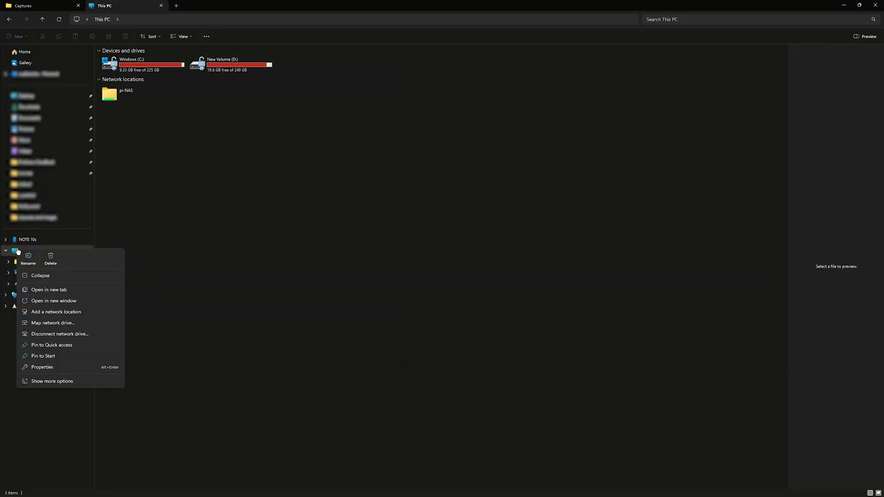
click(55, 312)
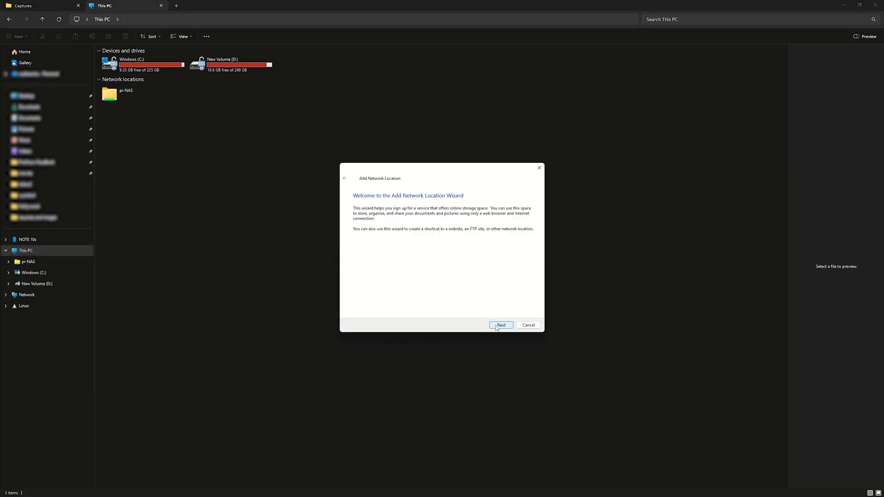
click(501, 326)
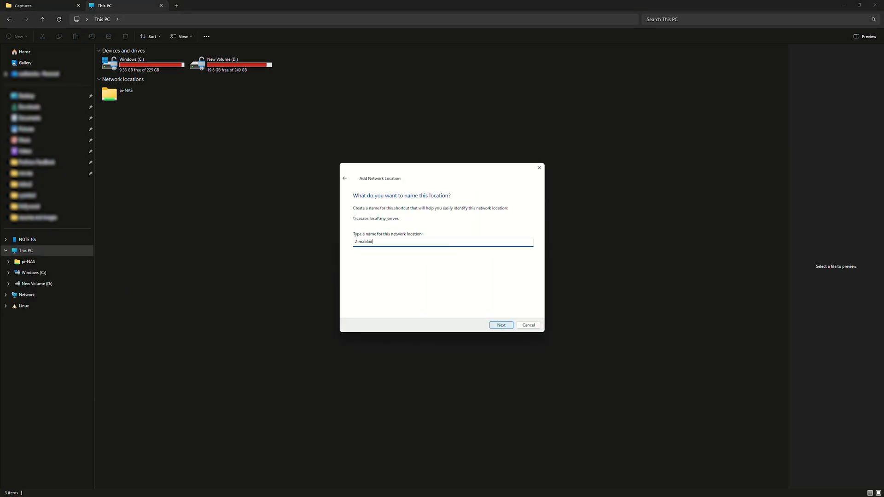
click(500, 325)
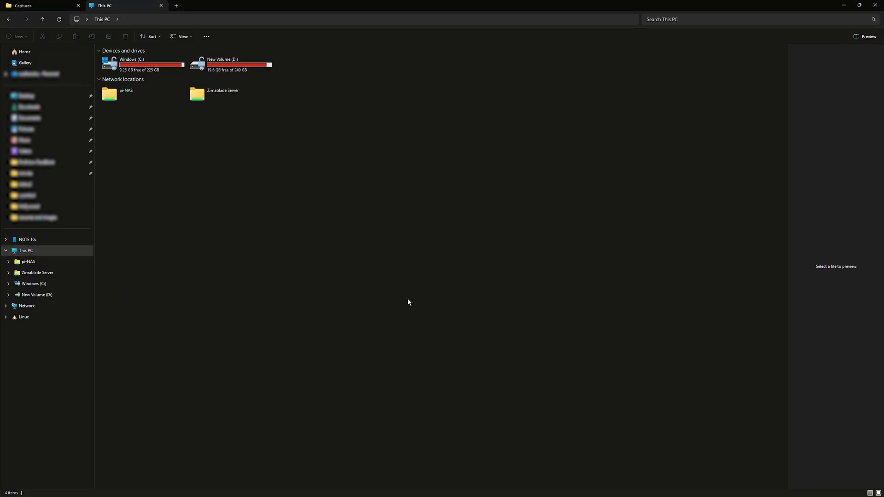
click(223, 91)
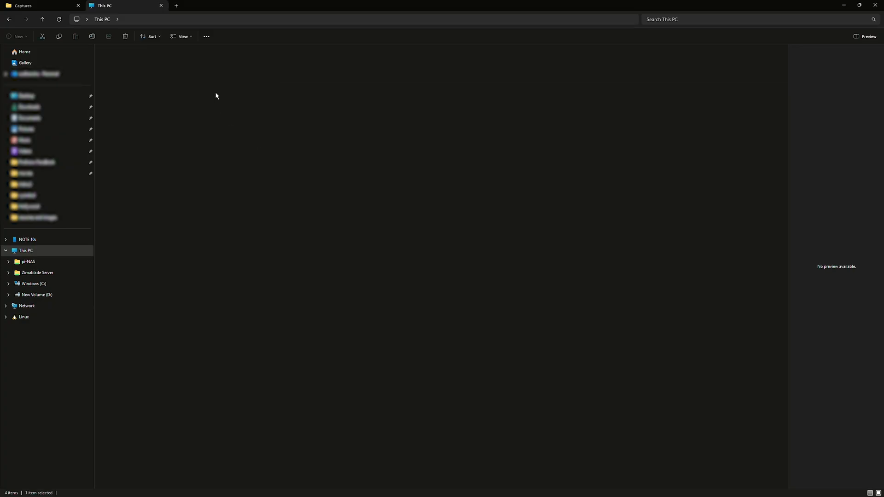
click(37, 273)
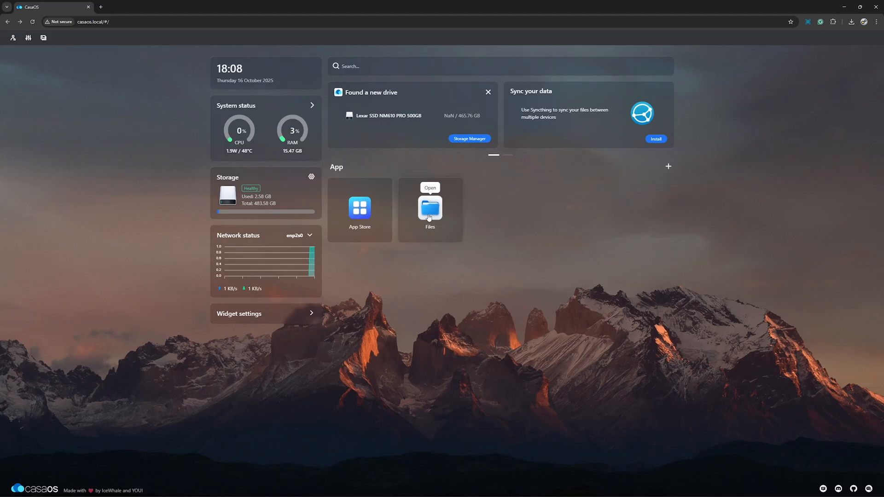
- Open my_server in Storage1 and preview the screenshot image inside it
click(429, 208)
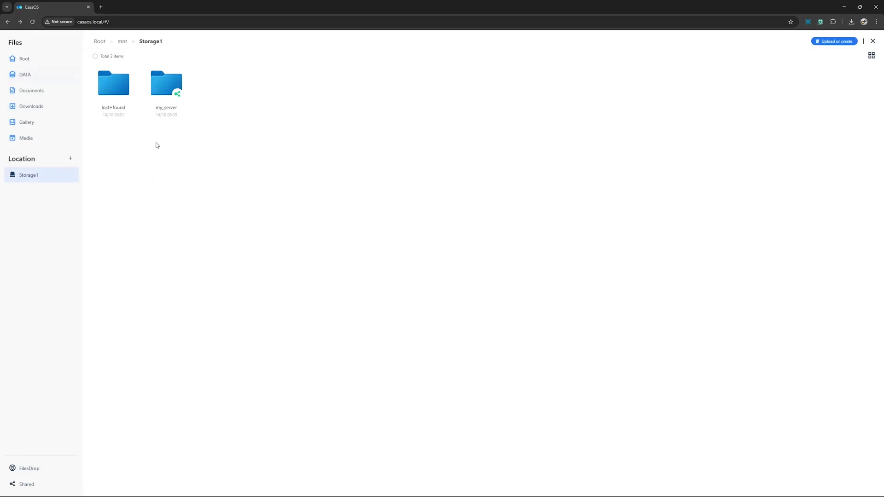
double_click(166, 83)
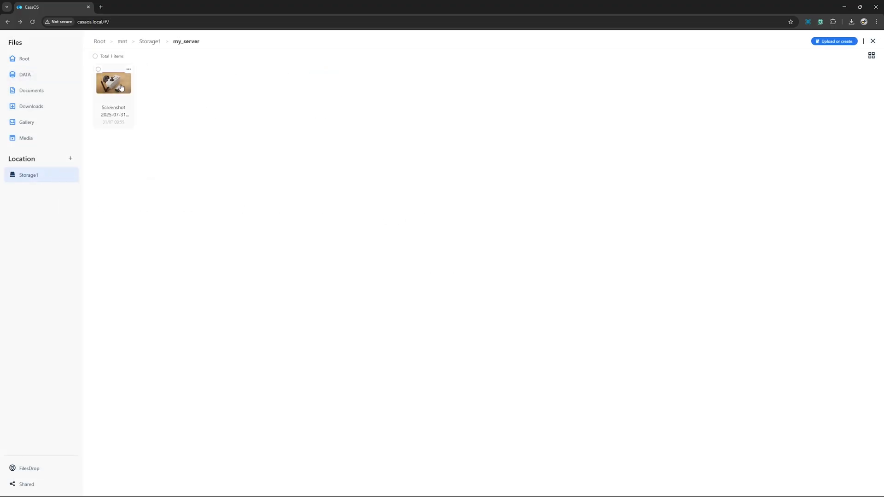
double_click(113, 83)
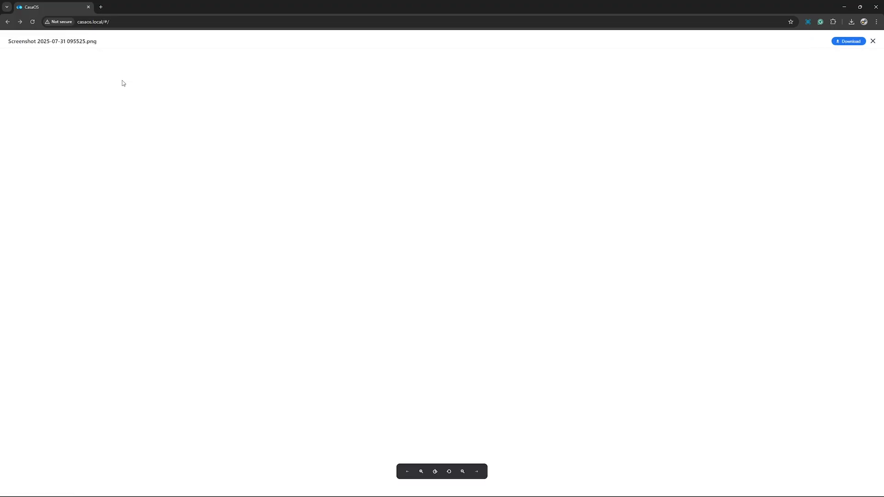